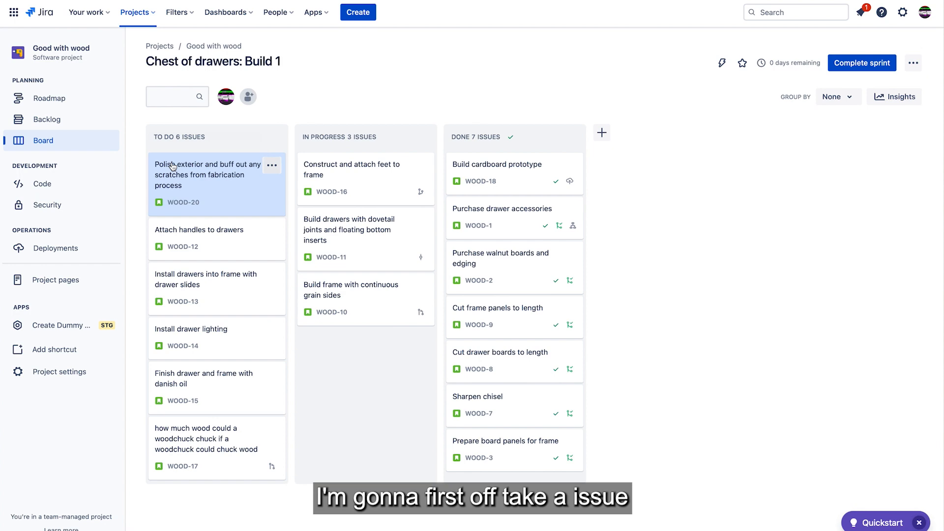
# Move the WOOD-20 card from To Do into In Progress and open its details
pyautogui.moveTo(216, 175); pyautogui.dragTo(275, 181)
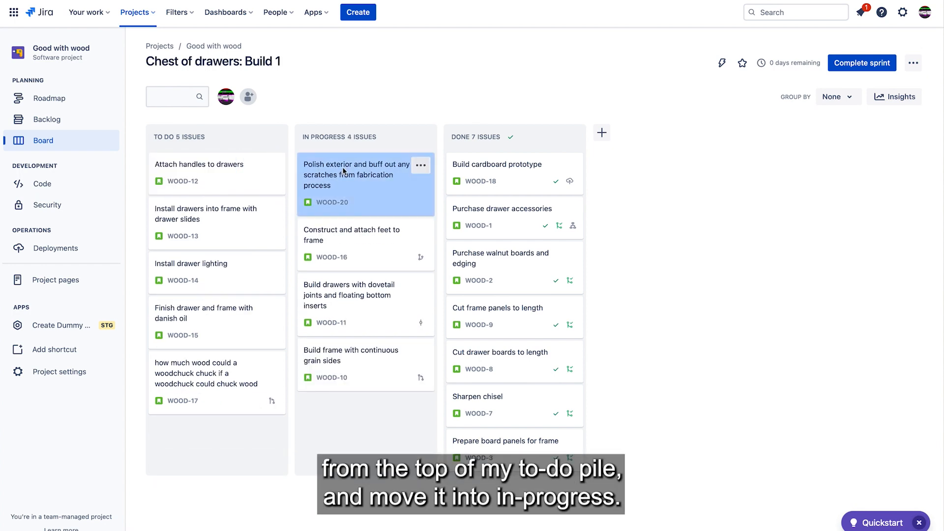
pyautogui.click(356, 175)
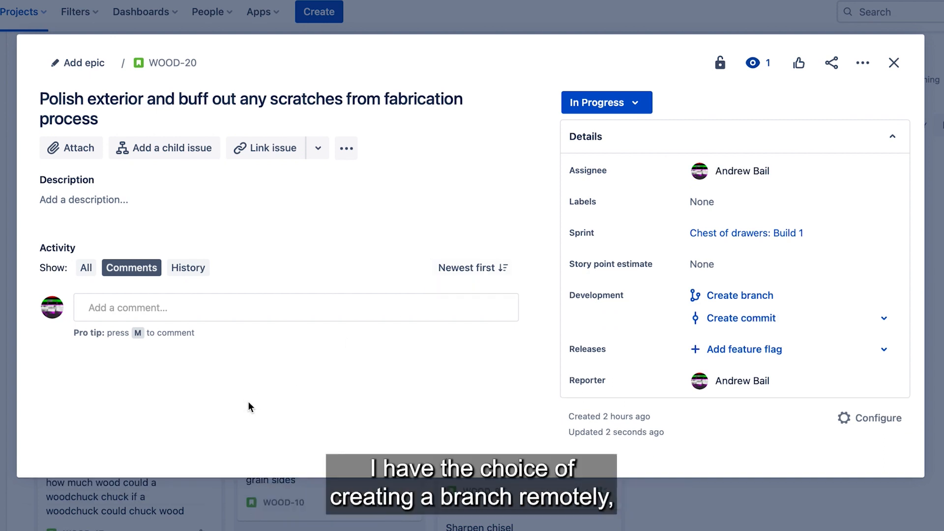
pyautogui.moveTo(452, 361)
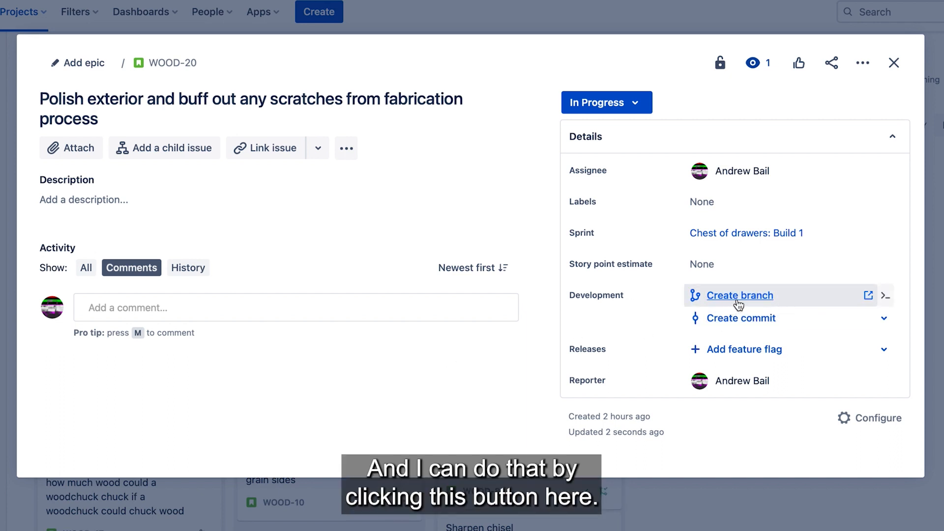
pyautogui.moveTo(886, 295)
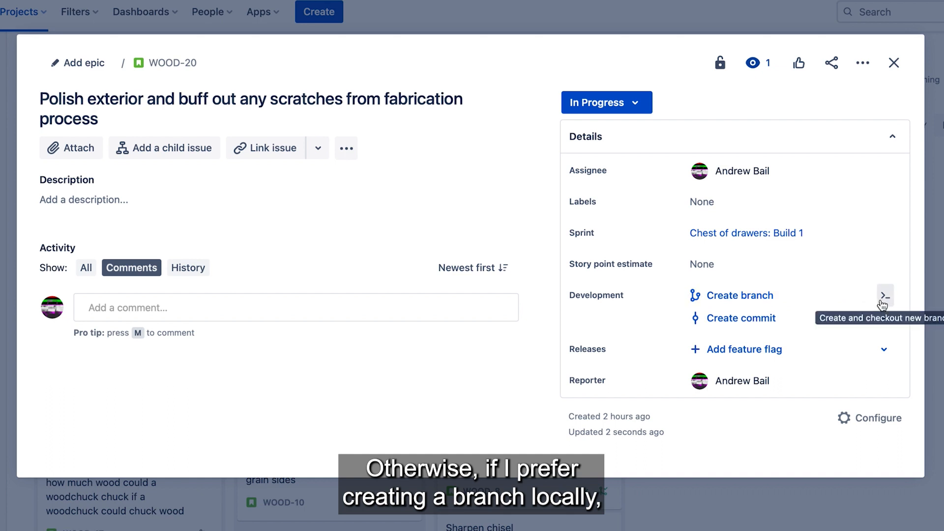
# Set the branch name format to abail/ plus the issue key, save it and copy the checkout command
pyautogui.click(885, 295)
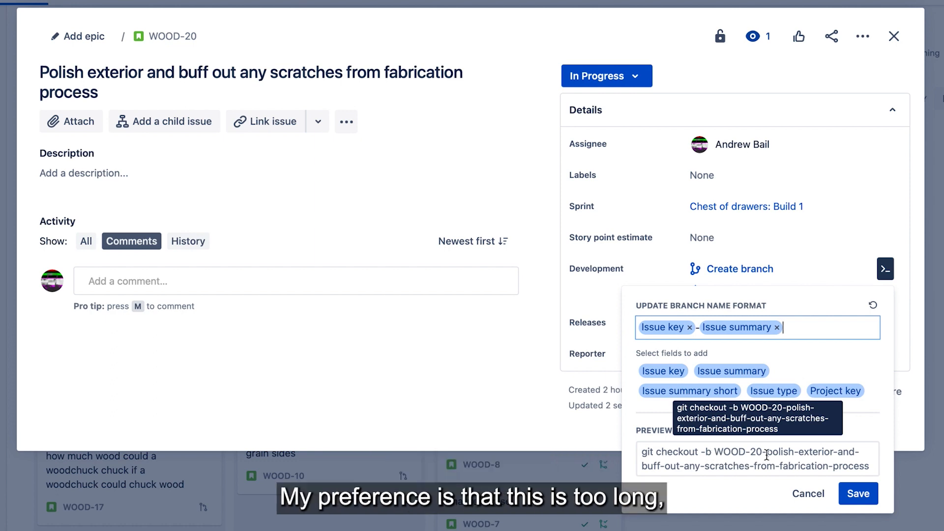
pyautogui.click(776, 326)
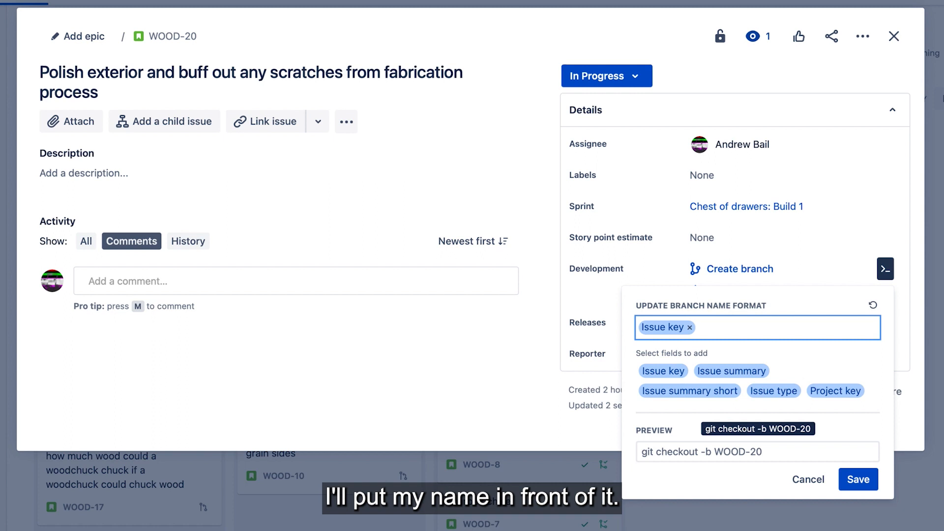
pyautogui.write('abail')
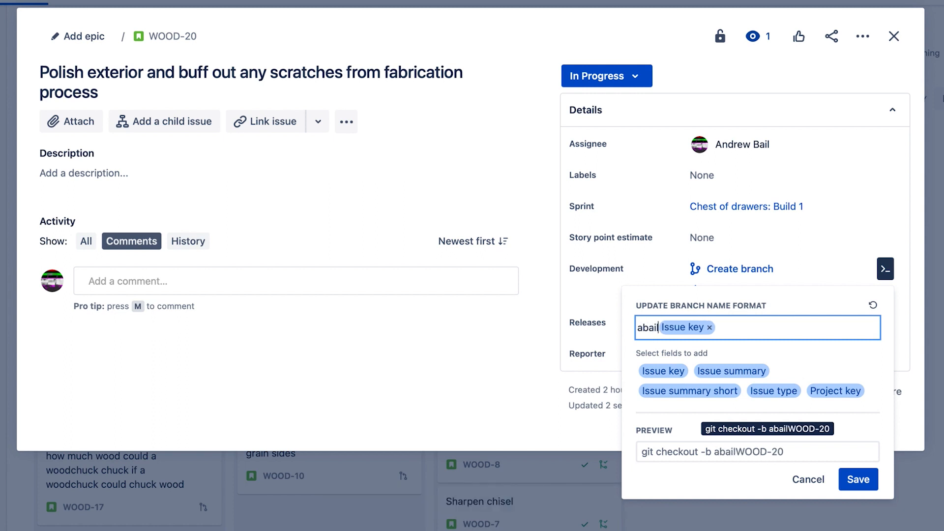
pyautogui.write('/')
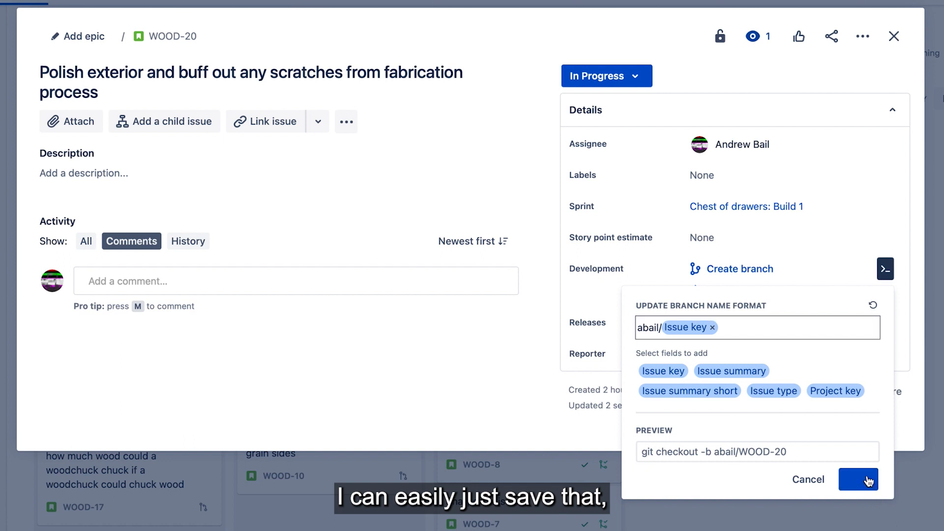
pyautogui.click(858, 479)
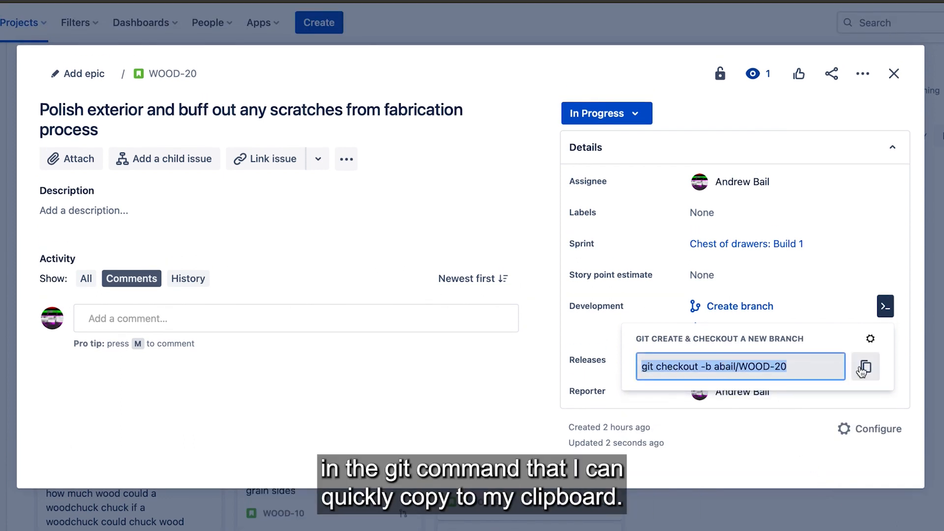
pyautogui.click(866, 367)
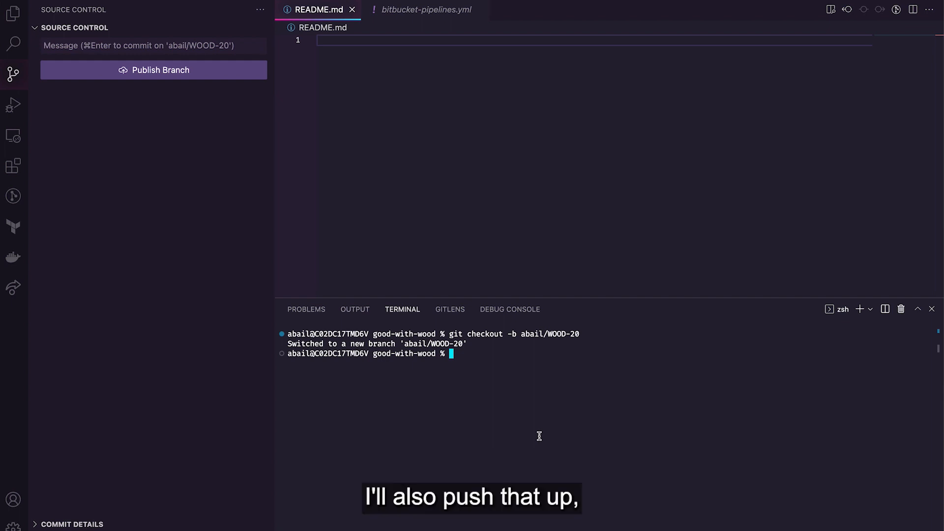
# Run git push in the VS Code terminal for the new abail/WOOD-20 branch
pyautogui.write('git push')
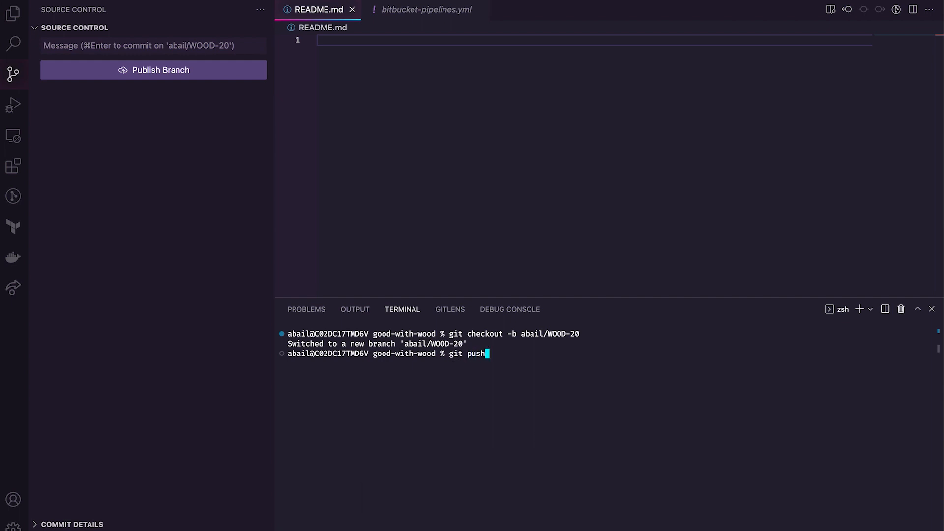
pyautogui.press('Return')
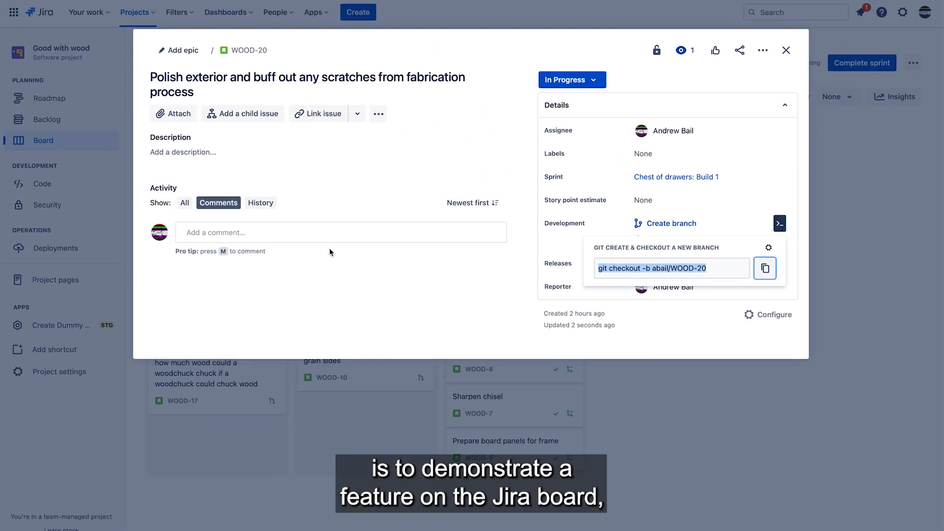
# Return to the board and show the abail/WOOD-20 branch linked on the WOOD-20 card
pyautogui.click(785, 50)
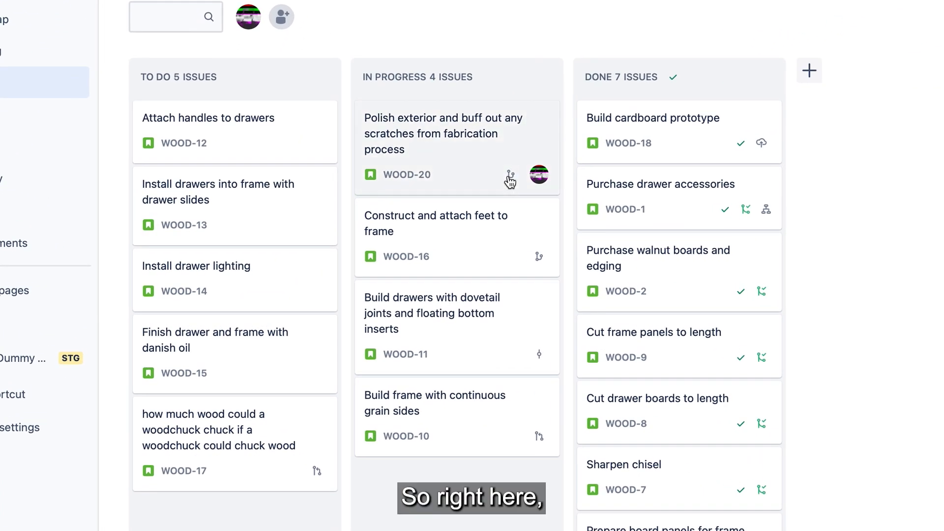
pyautogui.click(511, 175)
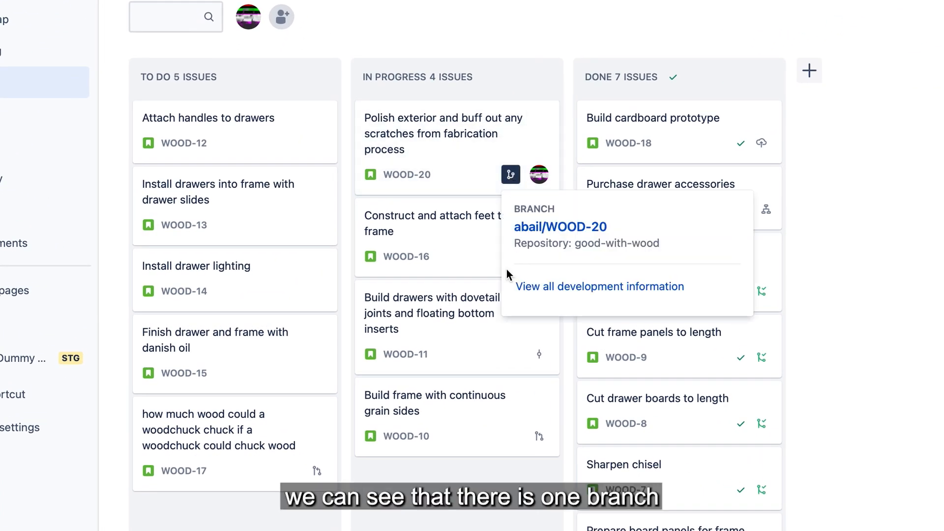
pyautogui.moveTo(527, 240)
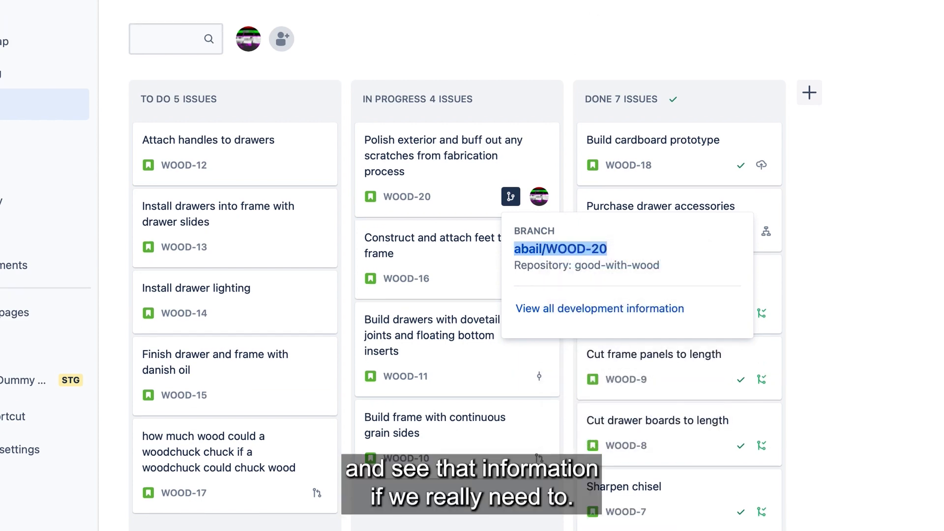
pyautogui.click(558, 249)
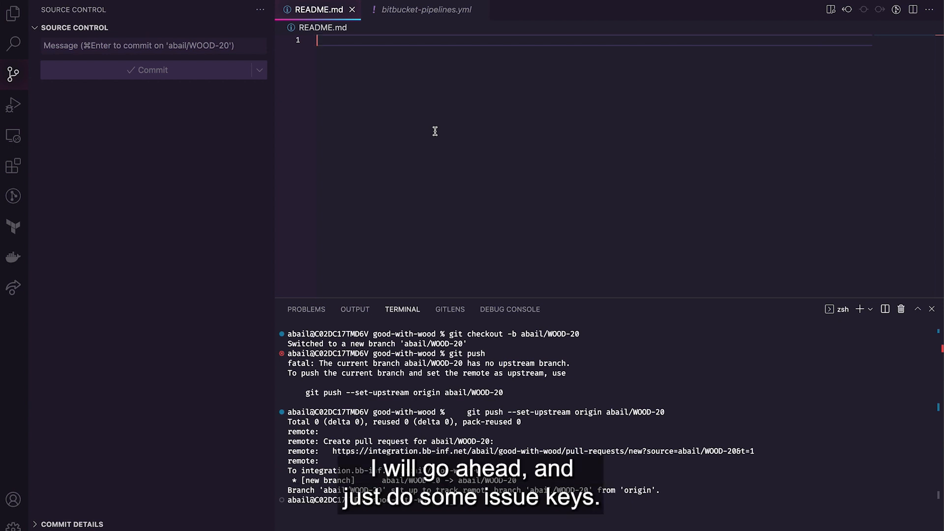
# Add the WOOD-20 line to README.md and stage it with git add
pyautogui.write('WO')
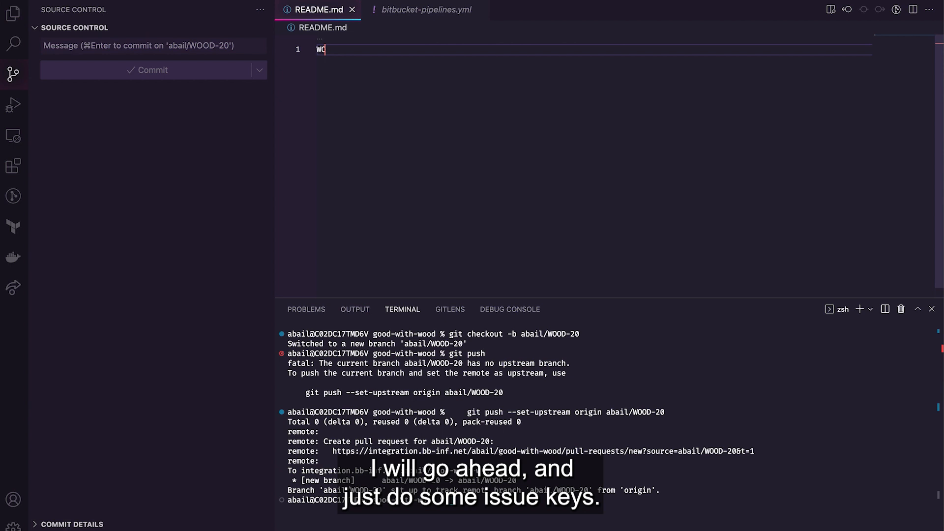
pyautogui.write('OD')
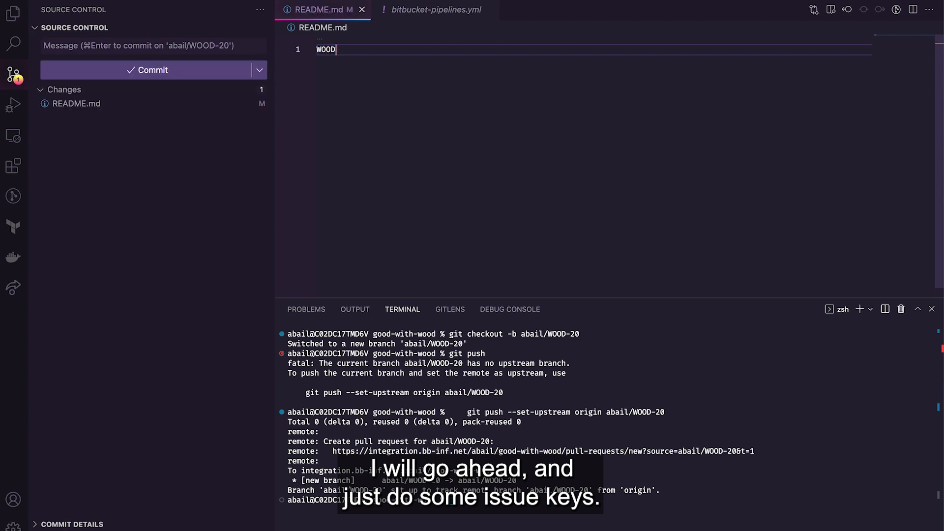
pyautogui.write('-22')
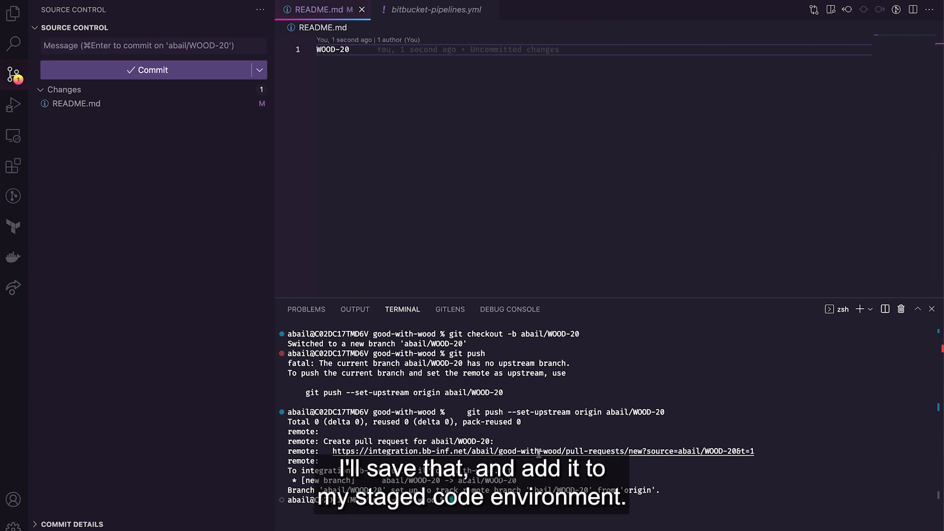
pyautogui.moveTo(542, 451)
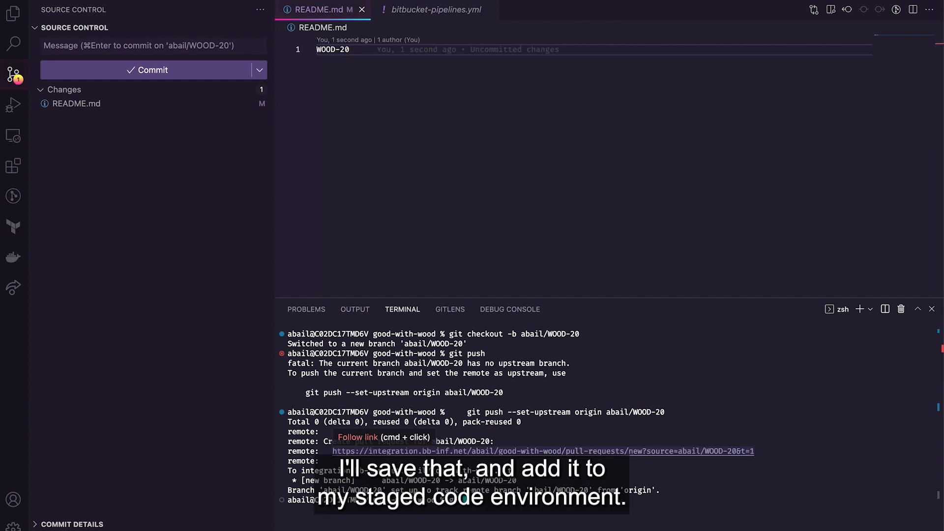
pyautogui.write('git add')
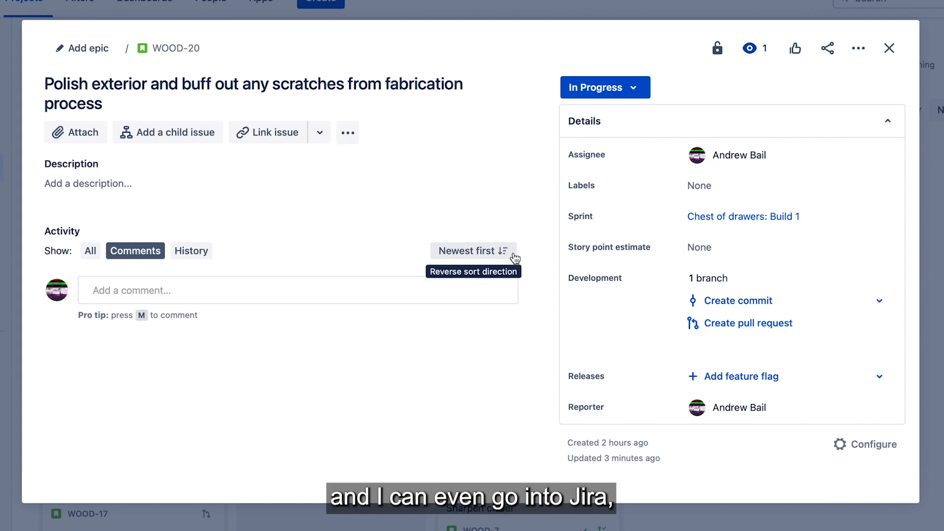
pyautogui.moveTo(520, 366)
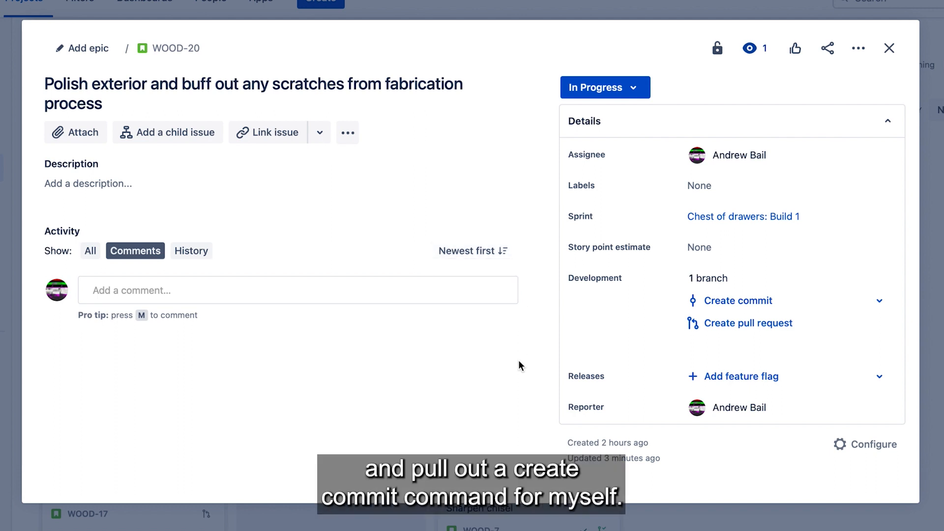
# Show the sample commit command for WOOD-20 in the Development panel
pyautogui.click(736, 301)
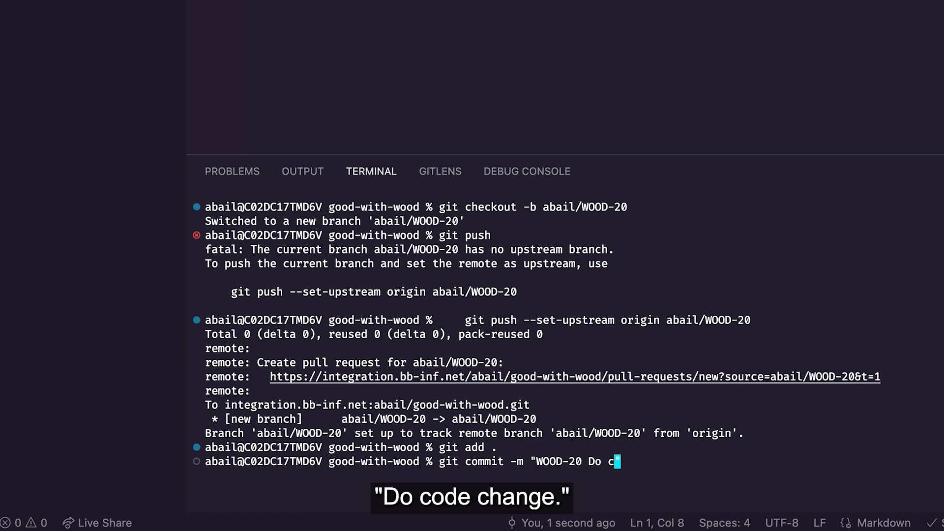
# Commit with the message 'WOOD-20 Do code change.' and run git push
pyautogui.write('ode change.')
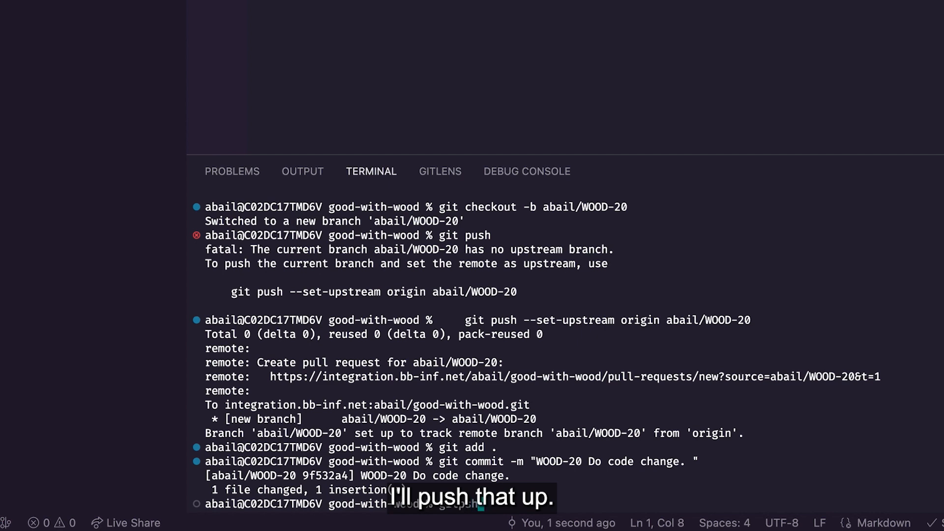
pyautogui.write('git push')
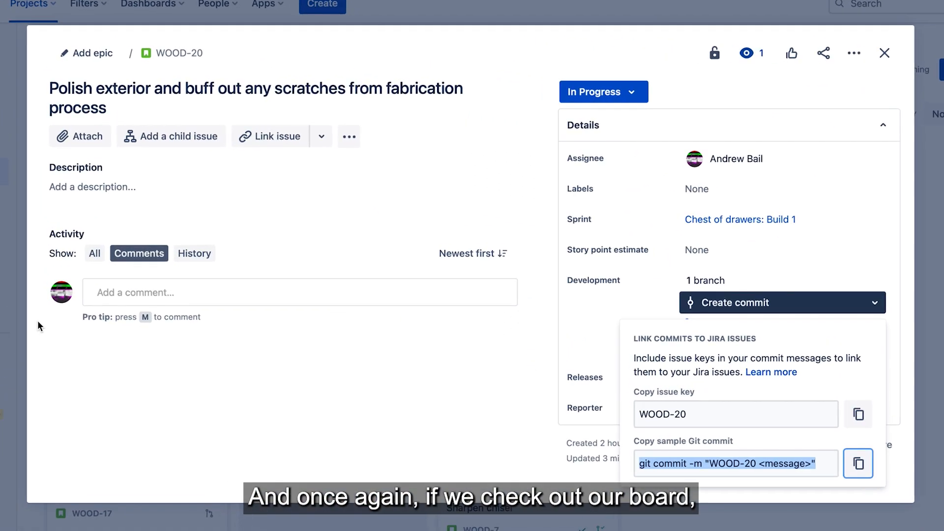
# Reopen WOOD-20 to see its linked commit and start a pull request for its branch
pyautogui.click(884, 53)
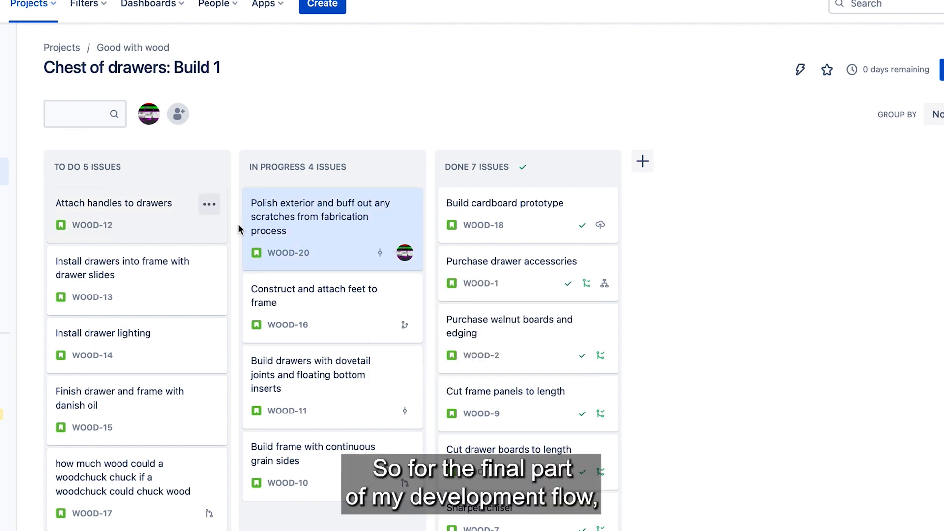
pyautogui.click(321, 216)
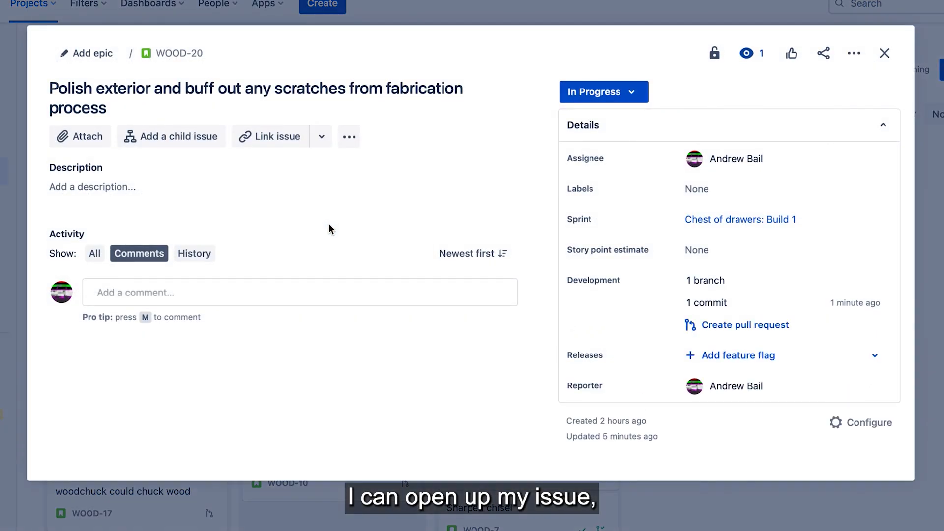
pyautogui.moveTo(744, 324)
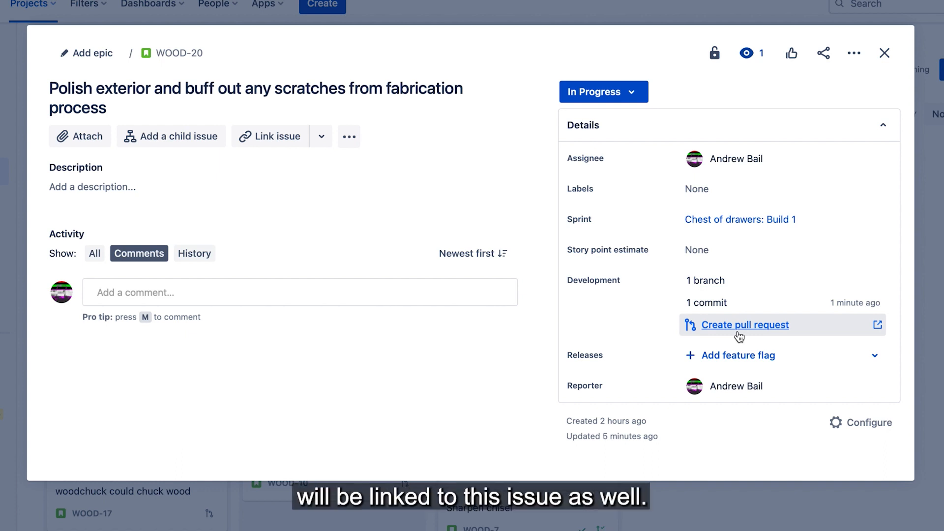
pyautogui.click(745, 325)
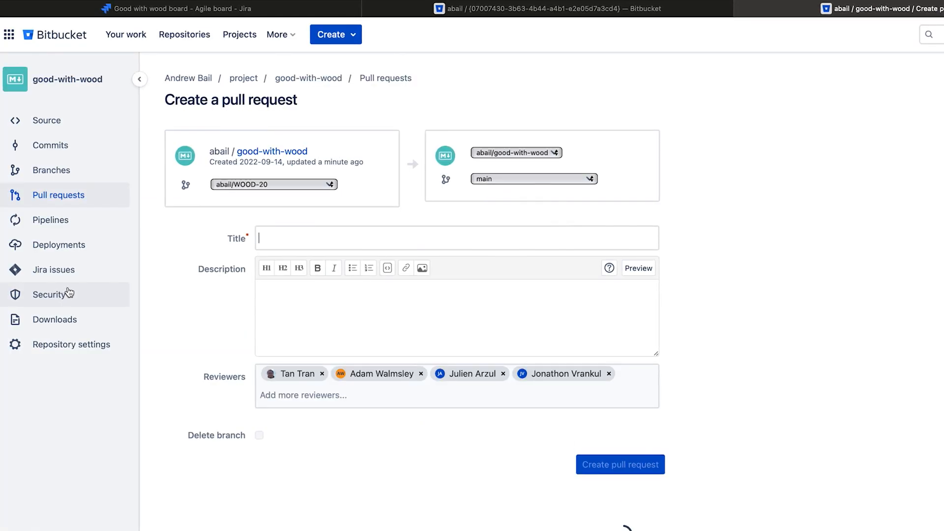
# Create the pull request 'WOOD-20 Do code change.' with description 'This is a good change'
pyautogui.write('WOOD-20 Do code change.')
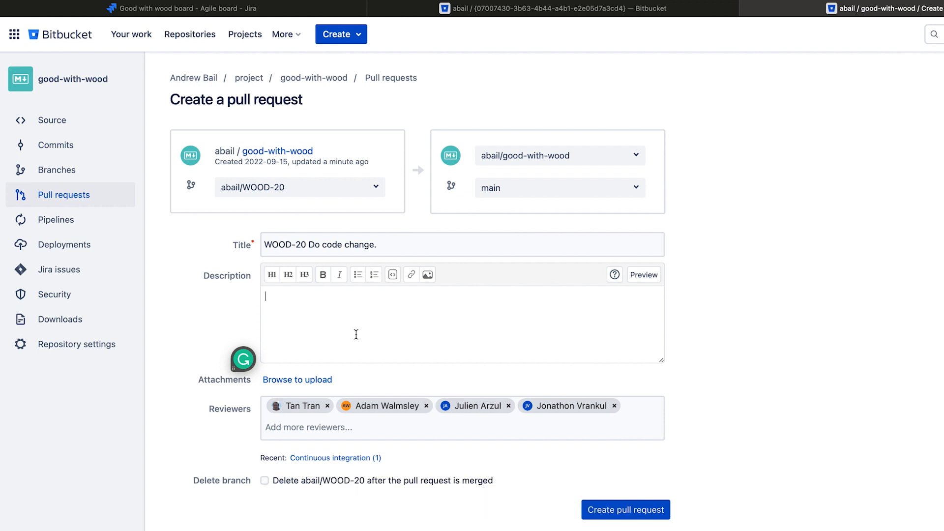
pyautogui.write('This is a')
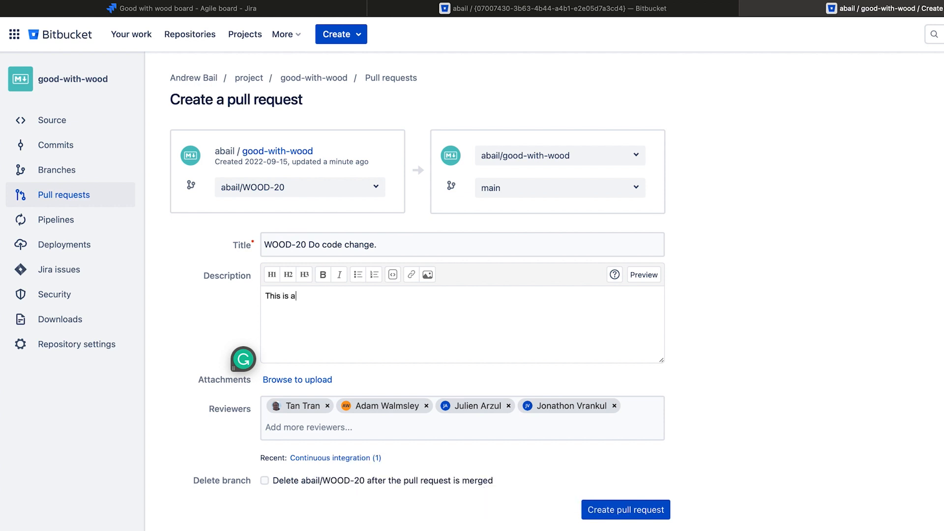
pyautogui.write('good change')
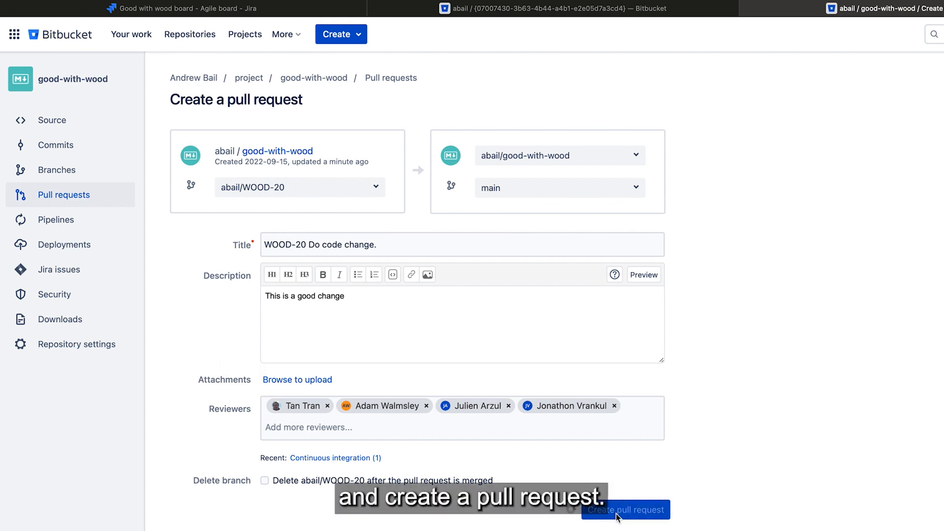
pyautogui.click(625, 510)
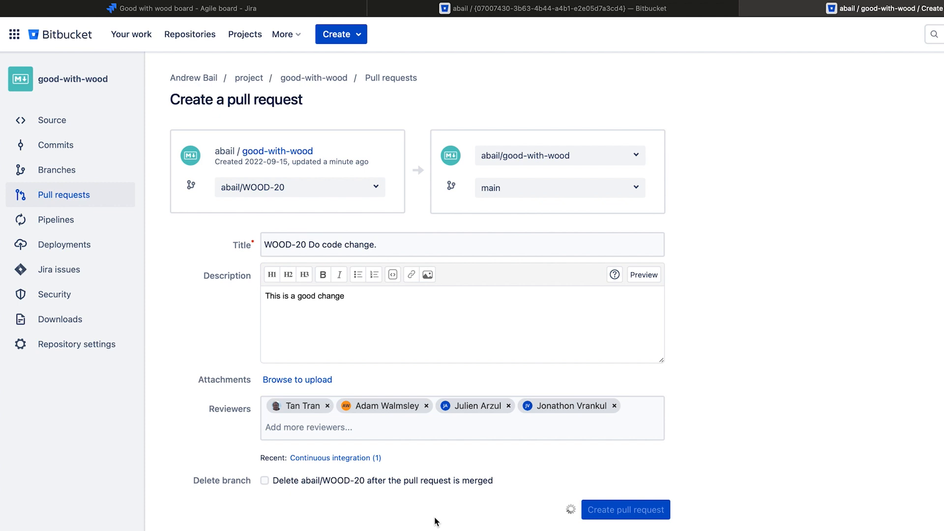
pyautogui.click(625, 509)
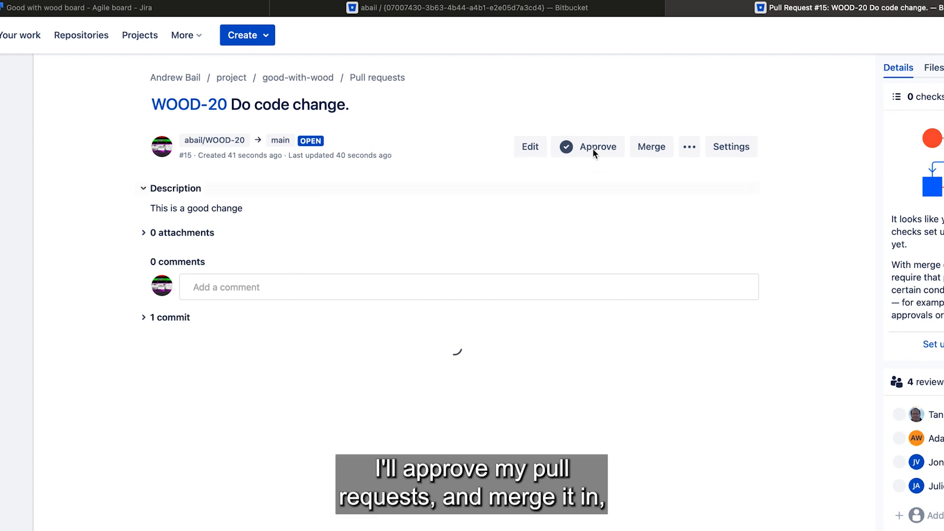
# Approve pull request #15 and merge it into main
pyautogui.click(589, 146)
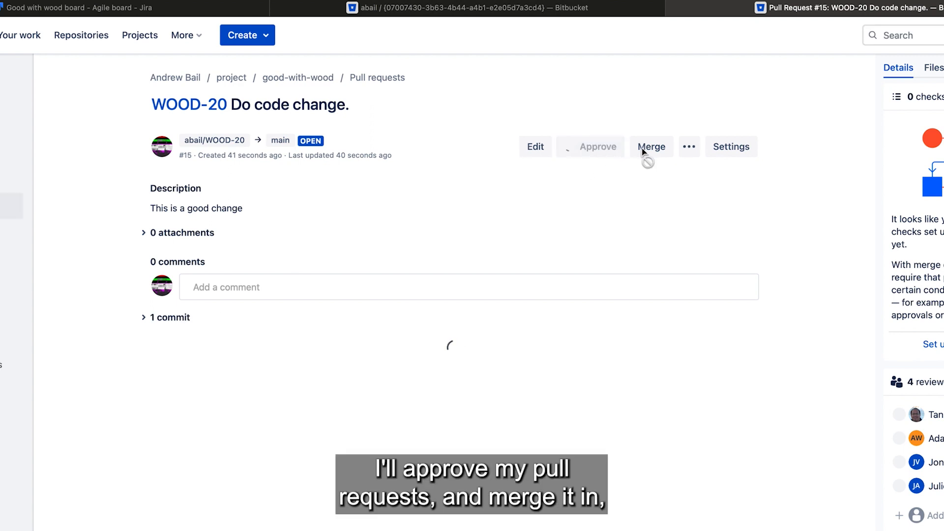
pyautogui.click(651, 147)
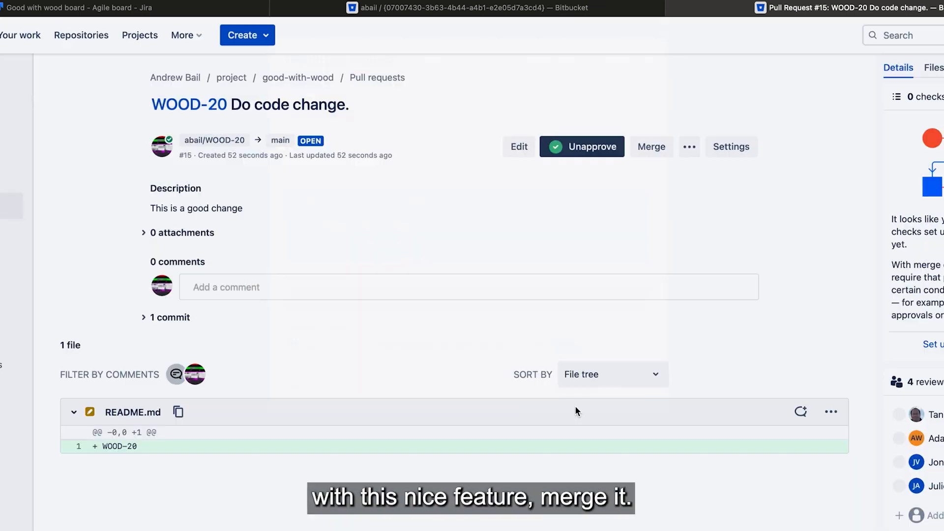
pyautogui.click(651, 146)
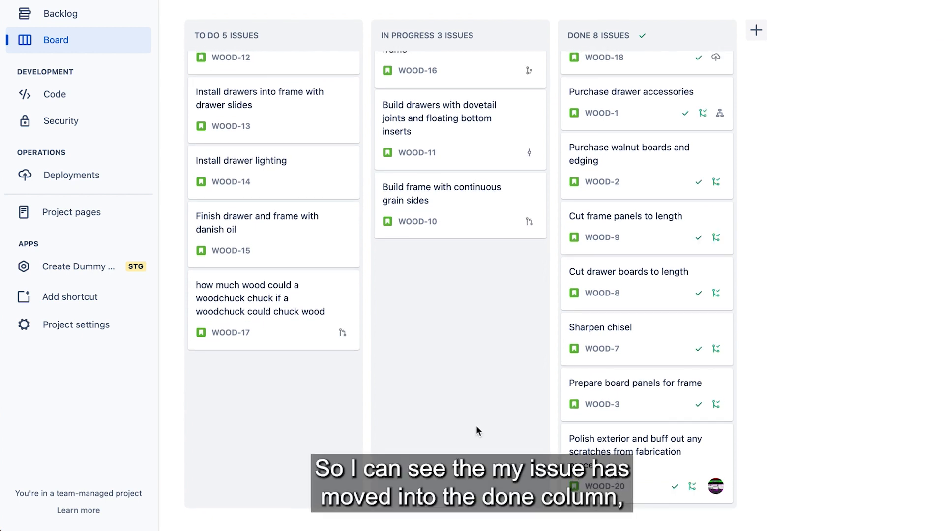
pyautogui.moveTo(690, 496)
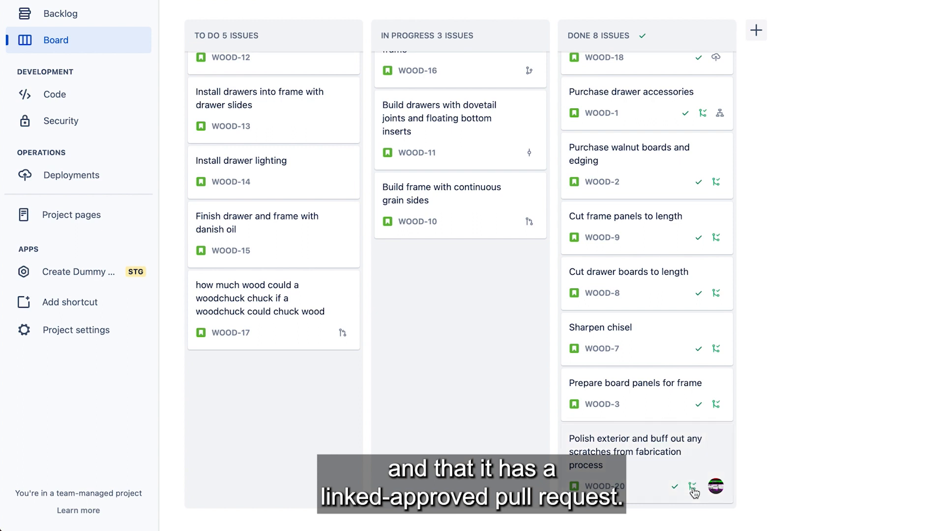
# Show the linked pull request details from the WOOD-20 card in the Done column
pyautogui.click(695, 487)
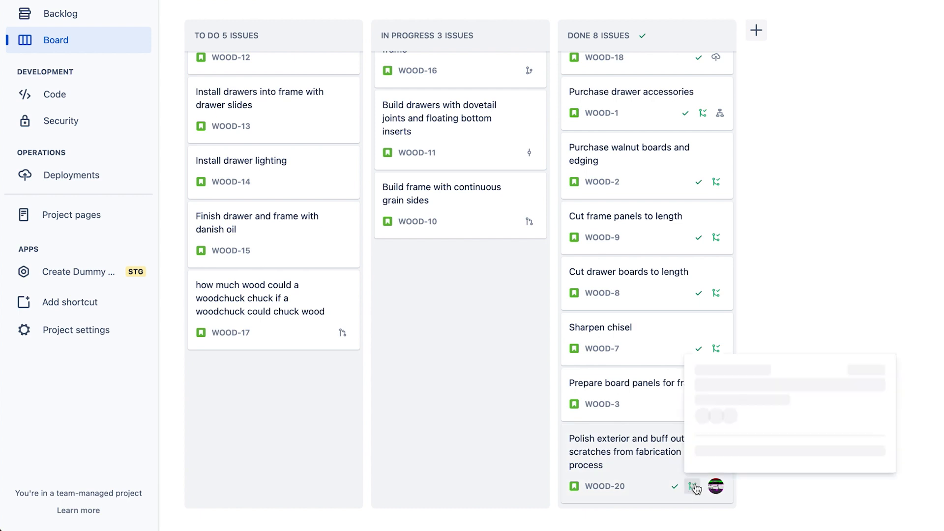